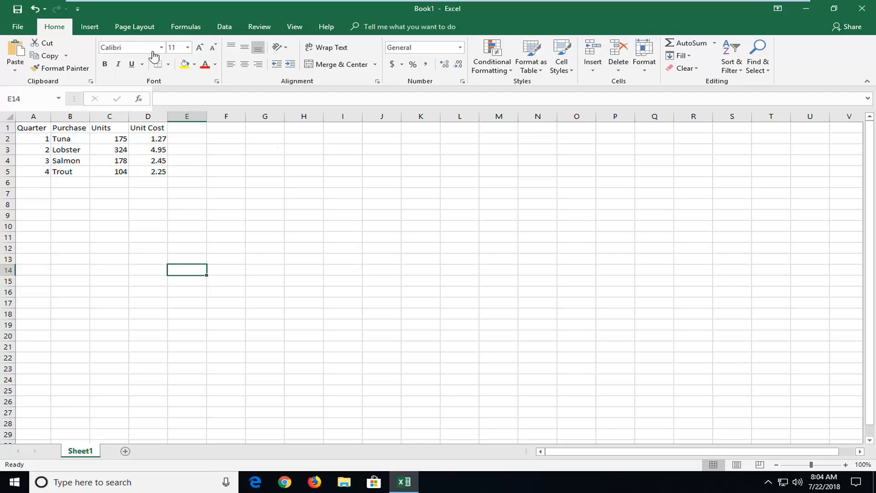
- Enter Header & Footer editing from the Insert tab and select the center header section
{"action": "left_click", "coordinate": [89, 27]}
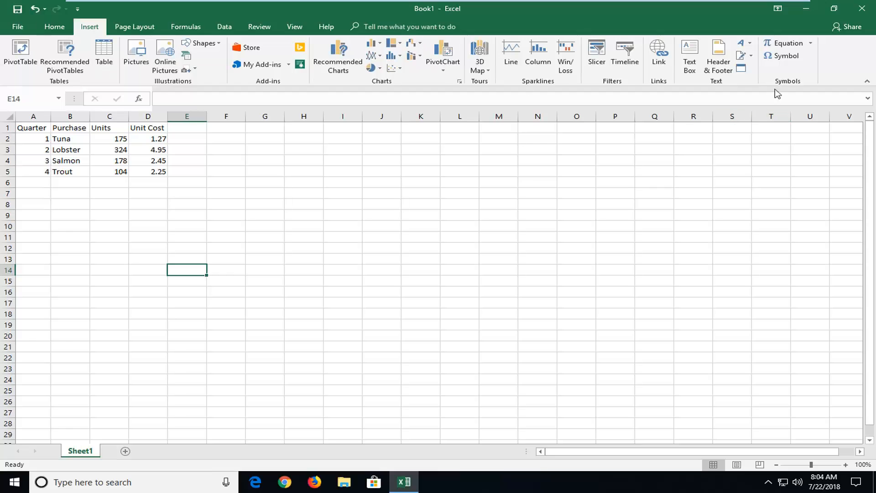
{"action": "left_click", "coordinate": [717, 55]}
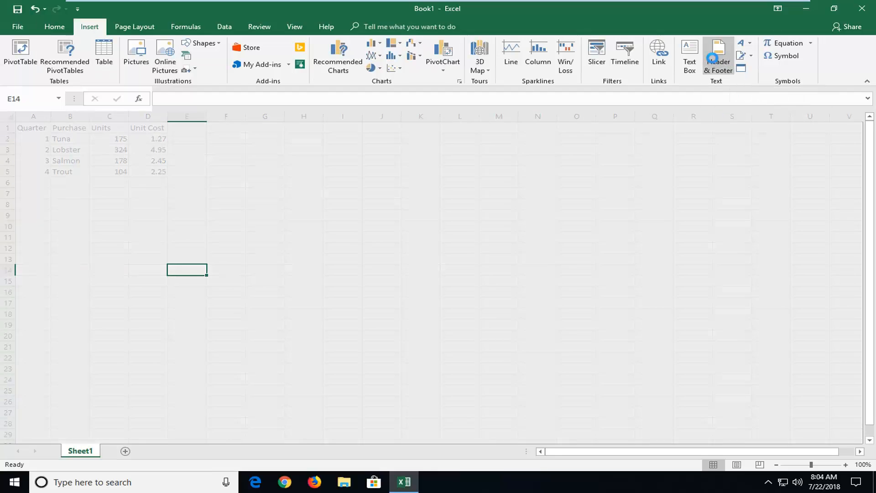
{"action": "left_click", "coordinate": [718, 55]}
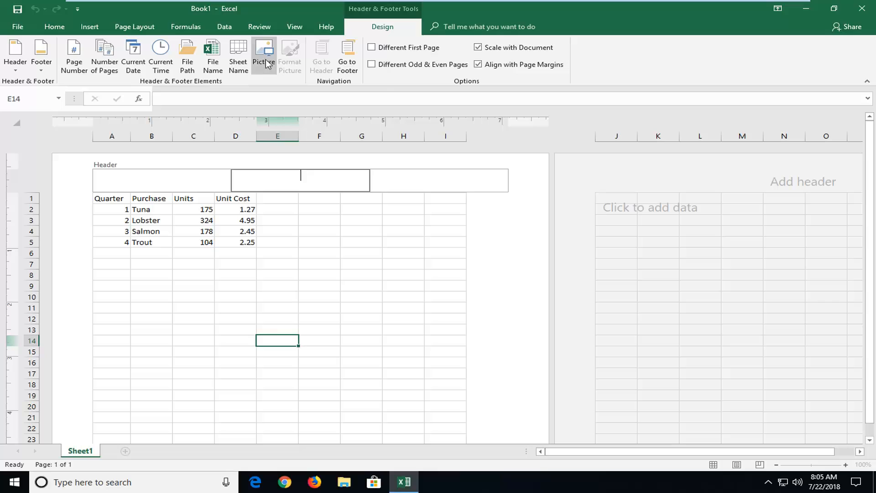
- Insert AccessReportWatermarks1.gif into the center header, then reopen the picture choices
{"action": "left_click", "coordinate": [263, 56]}
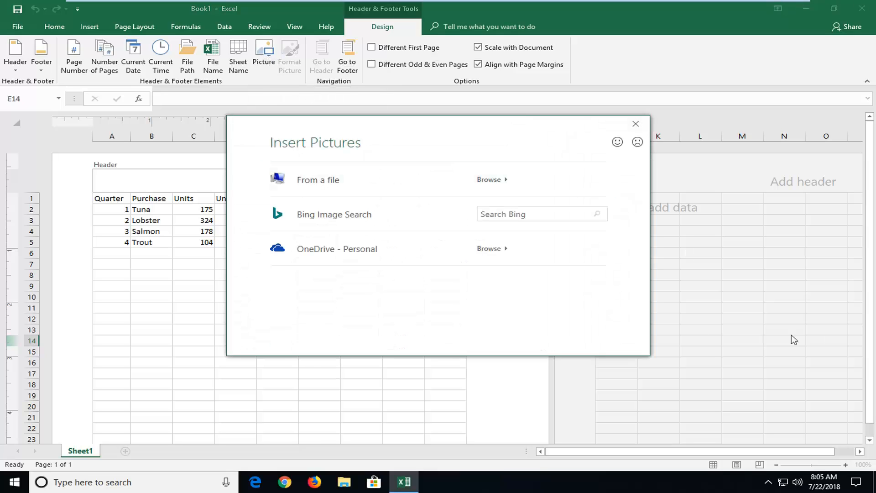
{"action": "mouse_move", "coordinate": [308, 186]}
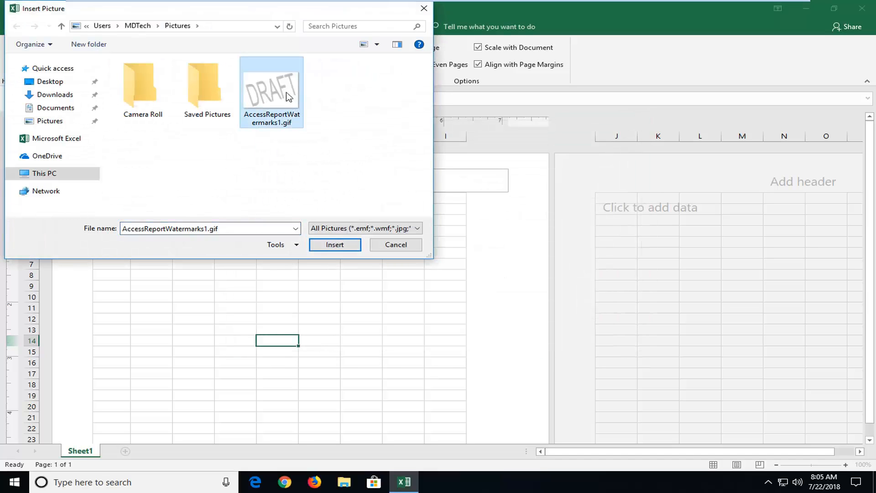
{"action": "mouse_move", "coordinate": [249, 95]}
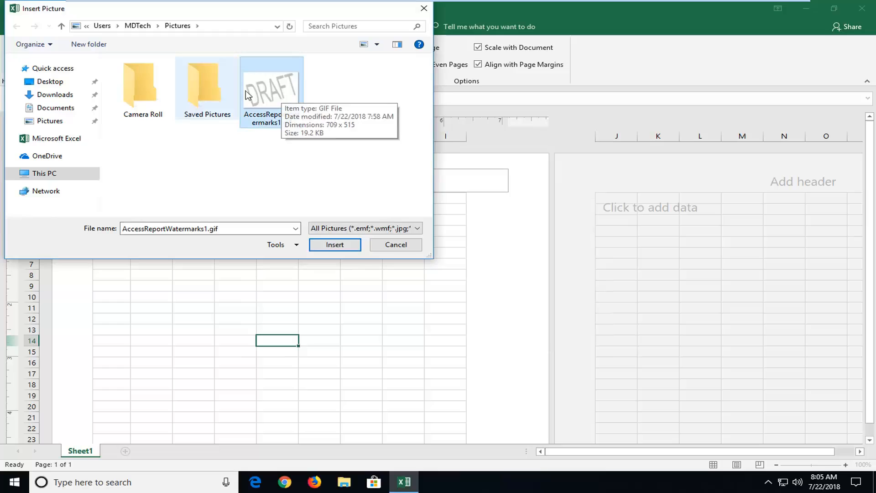
{"action": "left_click", "coordinate": [333, 244]}
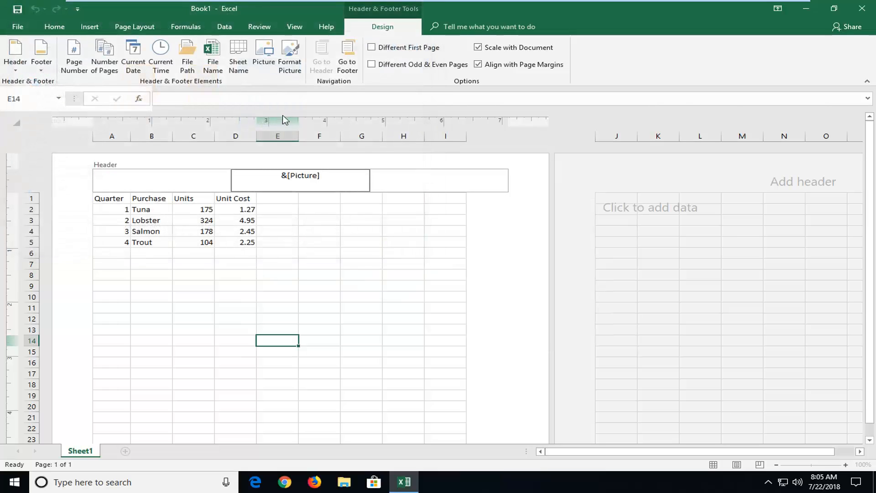
{"action": "left_click", "coordinate": [263, 53]}
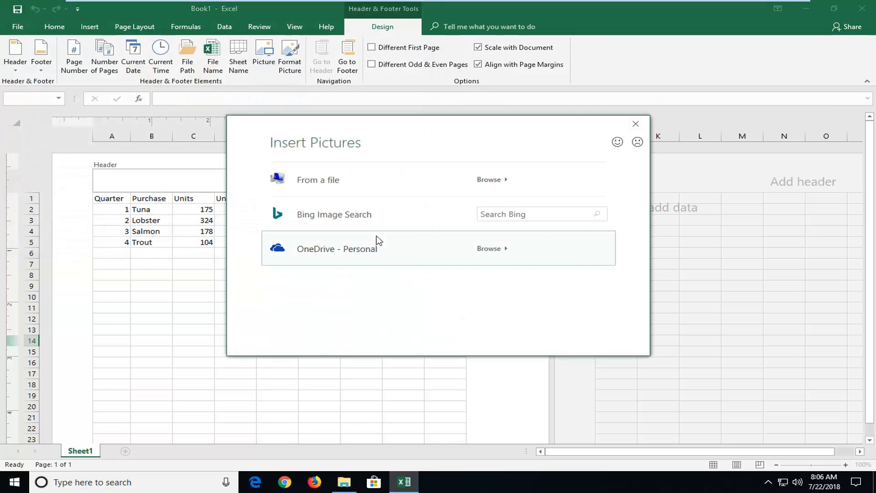
- Replace the center header picture with Draft.gif from a file
{"action": "left_click", "coordinate": [488, 179]}
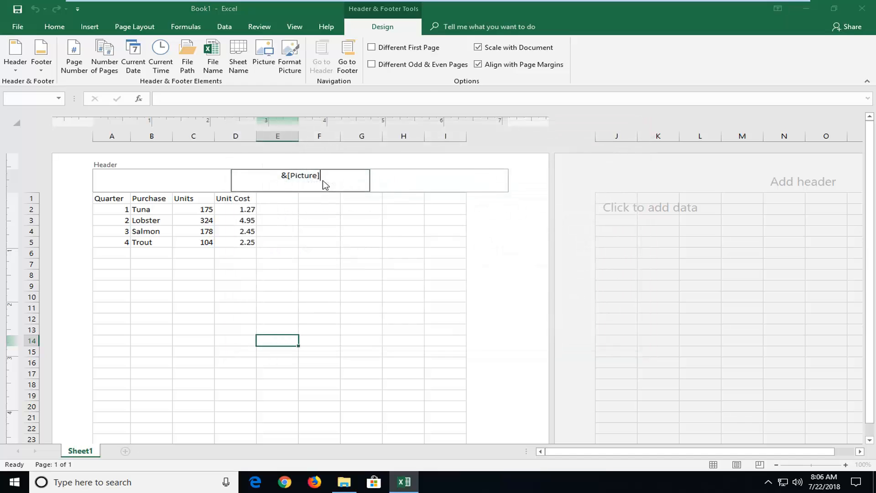
{"action": "left_click", "coordinate": [263, 53]}
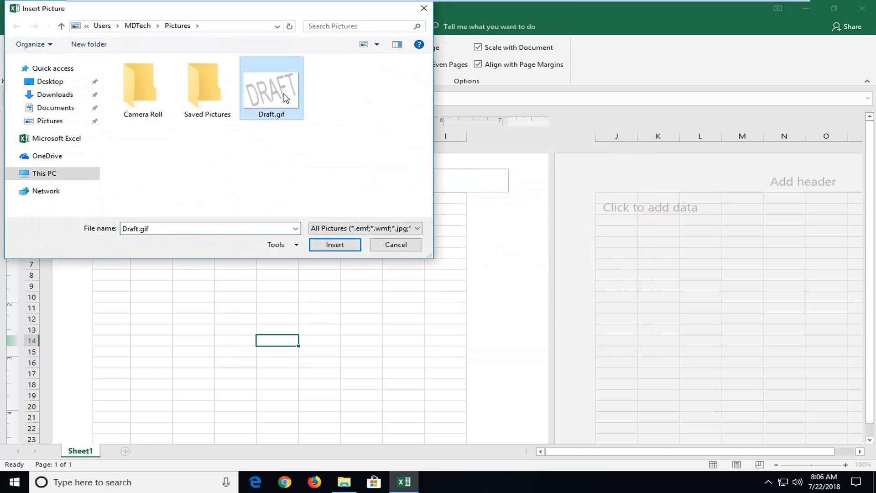
{"action": "left_click", "coordinate": [334, 244]}
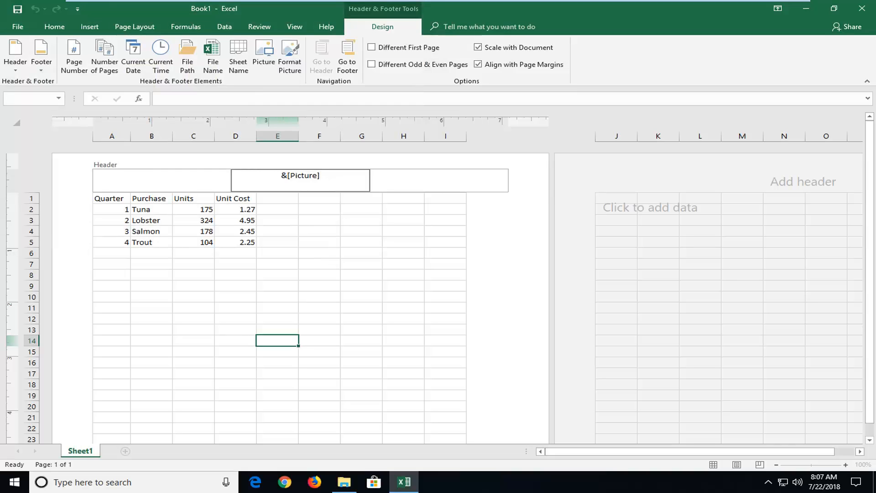
{"action": "mouse_move", "coordinate": [337, 217]}
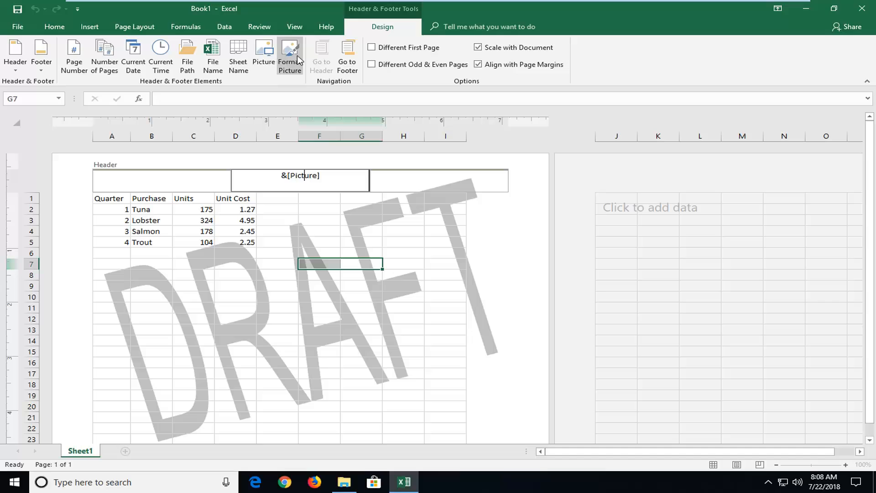
- In Format Picture, scale the DRAFT header image to 27% (1.46 by 2 inches)
{"action": "left_click", "coordinate": [289, 56]}
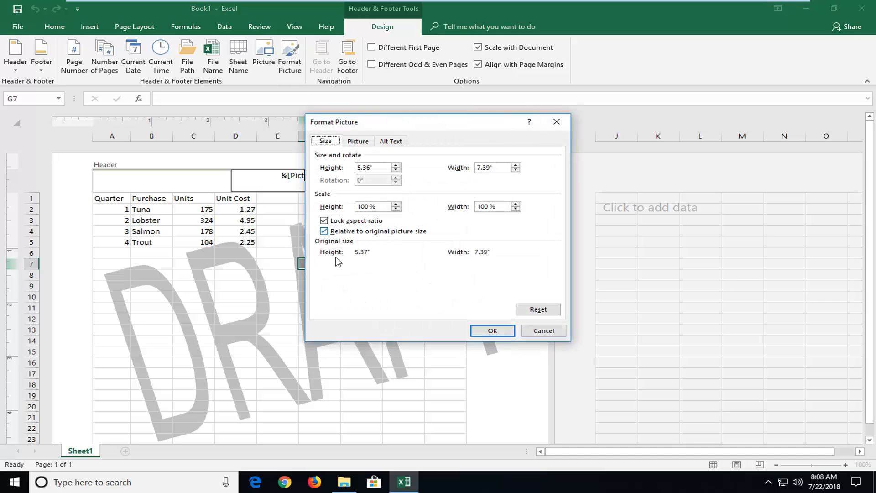
{"action": "left_click", "coordinate": [357, 141]}
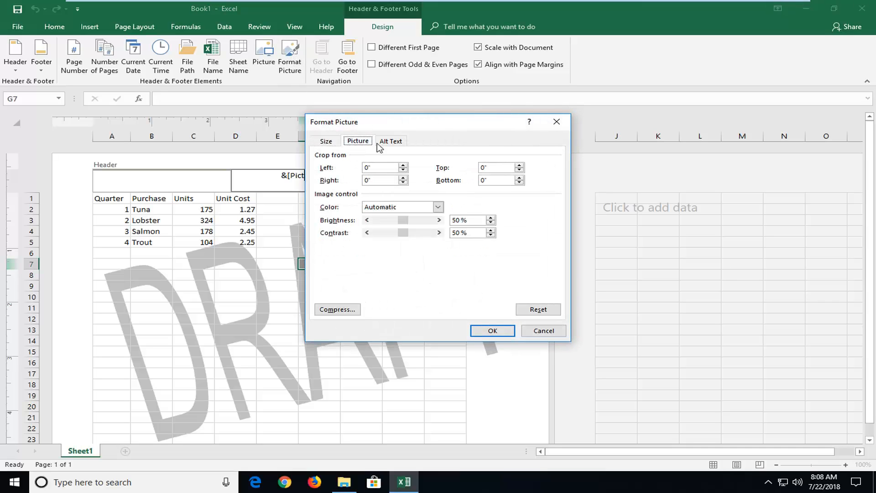
{"action": "left_click", "coordinate": [325, 141]}
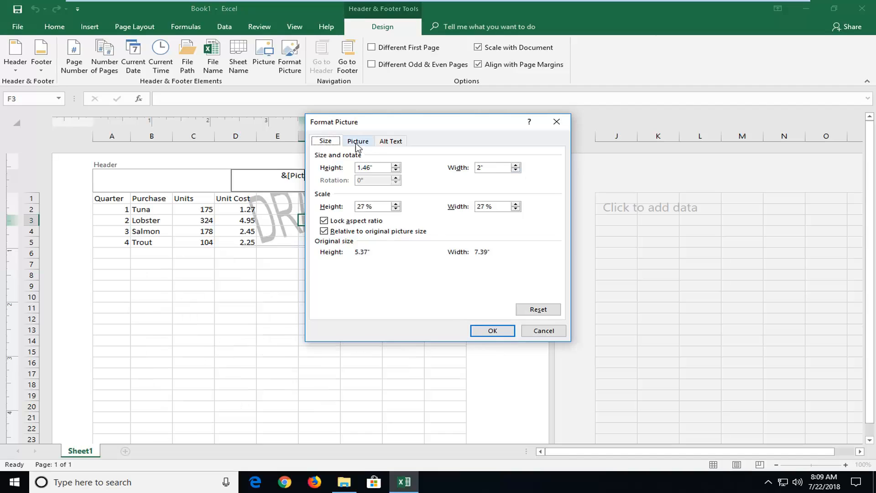
{"action": "left_click", "coordinate": [357, 141]}
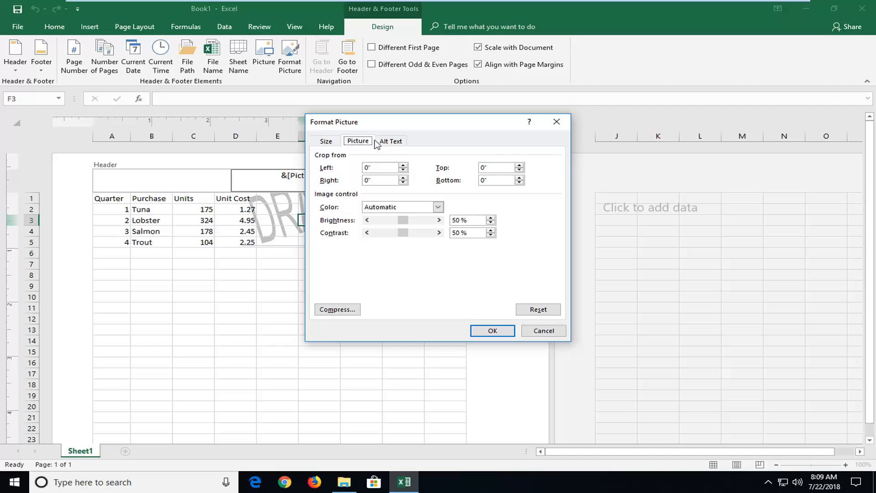
{"action": "left_click", "coordinate": [392, 141]}
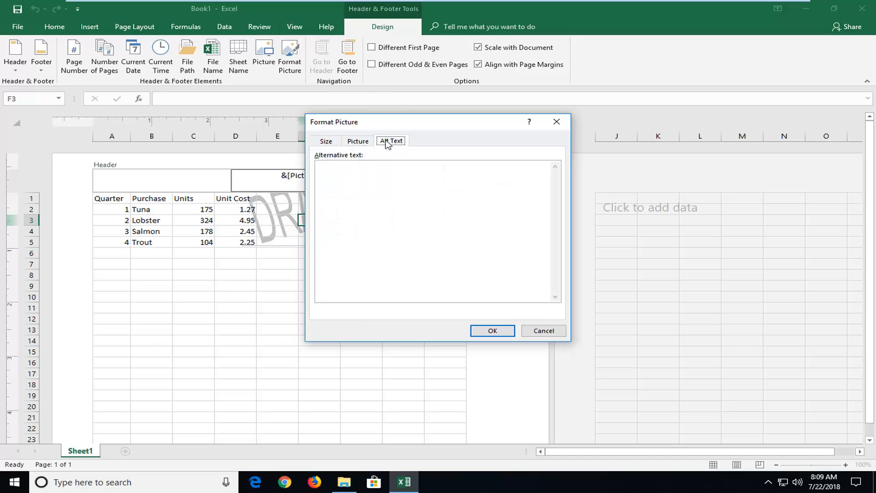
{"action": "left_click", "coordinate": [325, 141]}
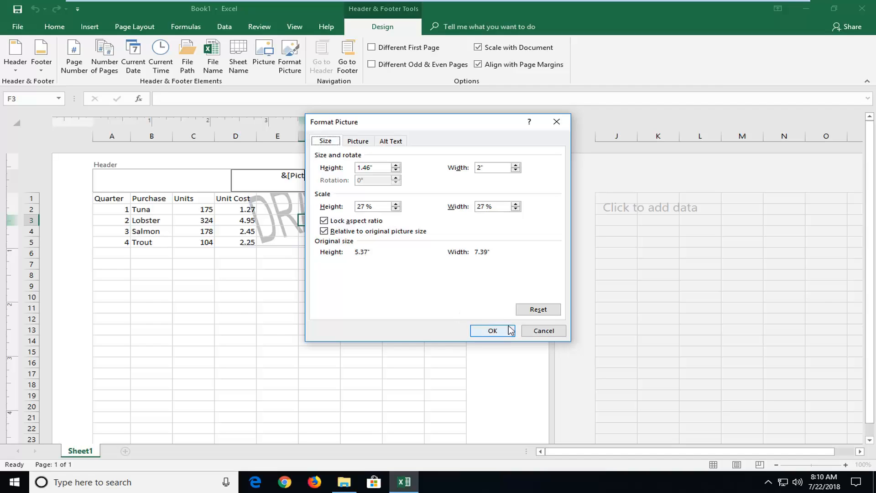
{"action": "left_click", "coordinate": [491, 330]}
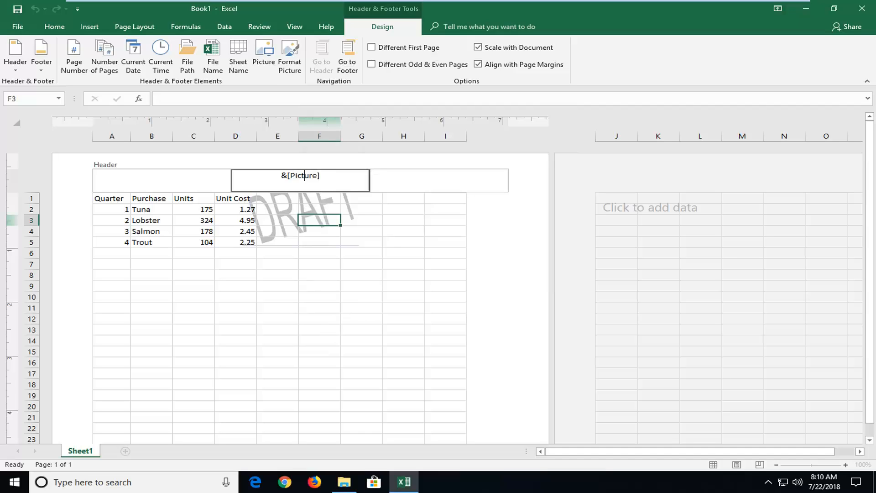
{"action": "mouse_move", "coordinate": [427, 184]}
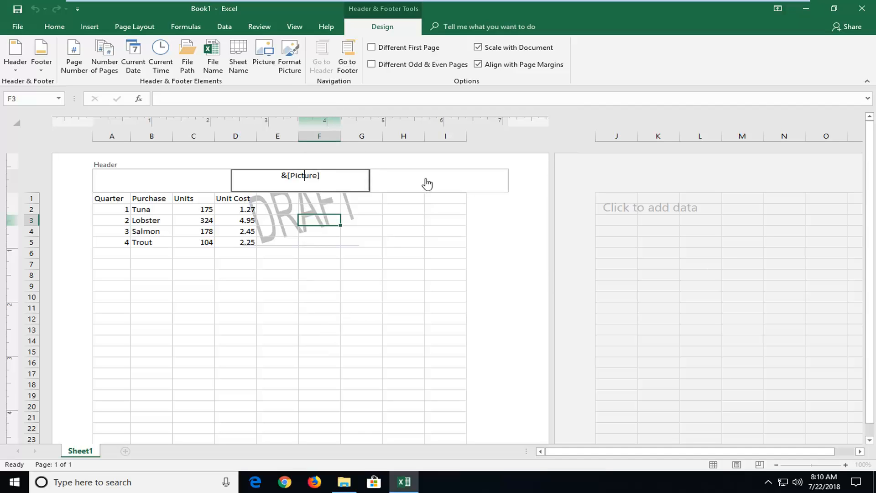